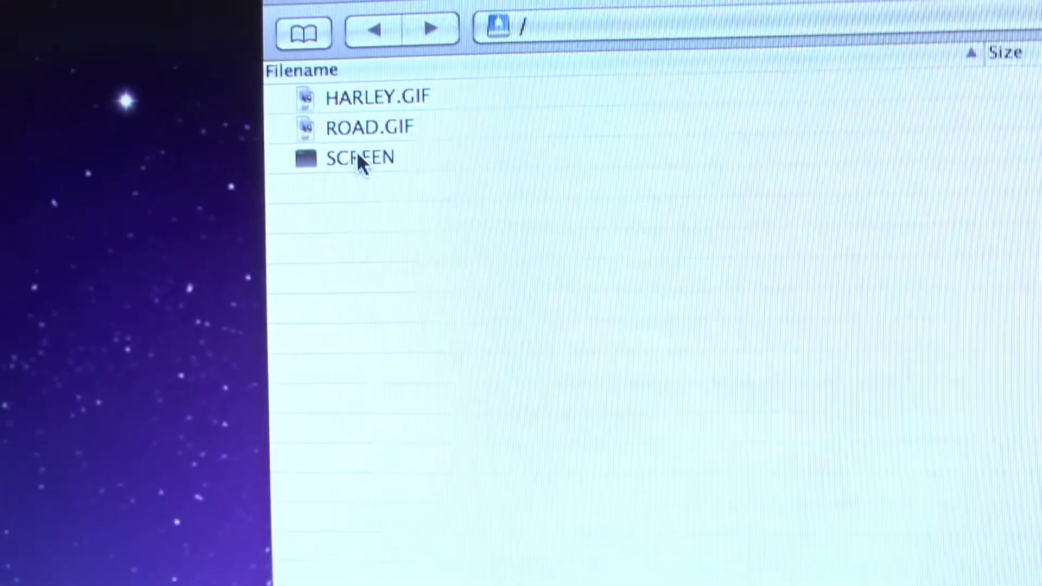
Delete the SCREEN item from the server's file list in Cyberduck
right_click(359, 158)
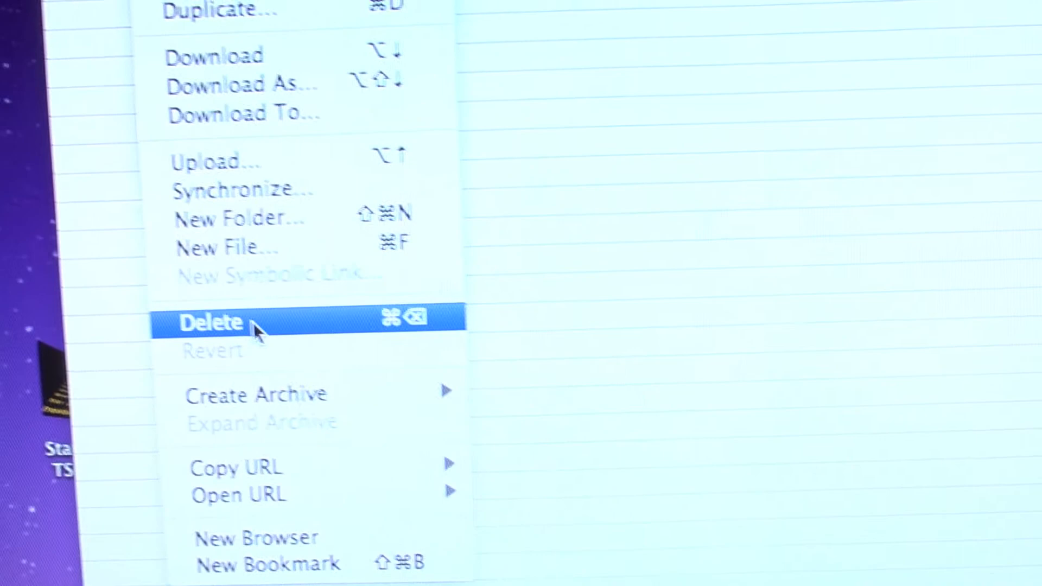
left_click(210, 322)
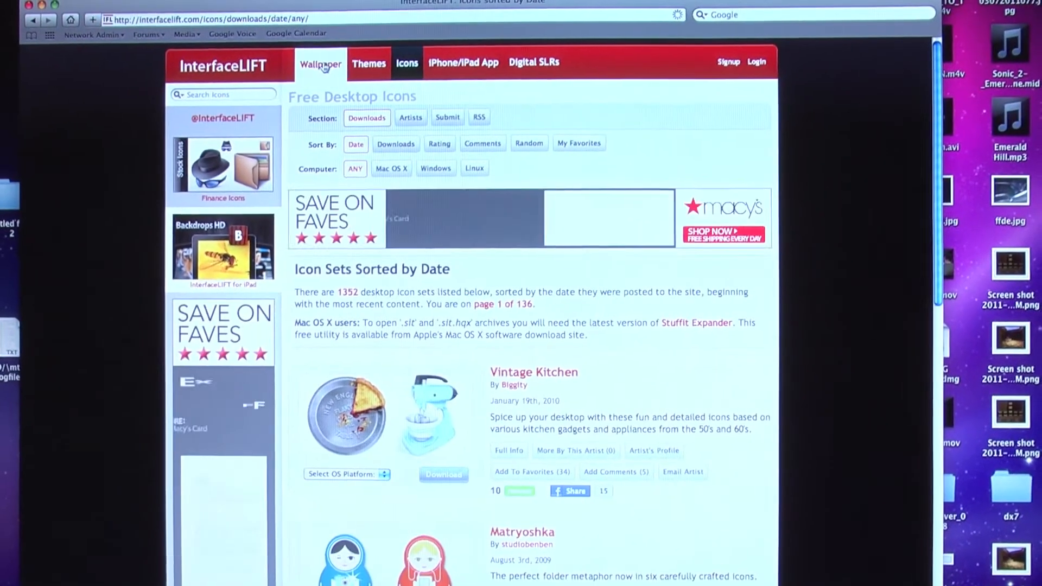
Browse InterfaceLIFT wallpapers to Cuha Brook, pick 320x240, and bring up its download options
left_click(321, 62)
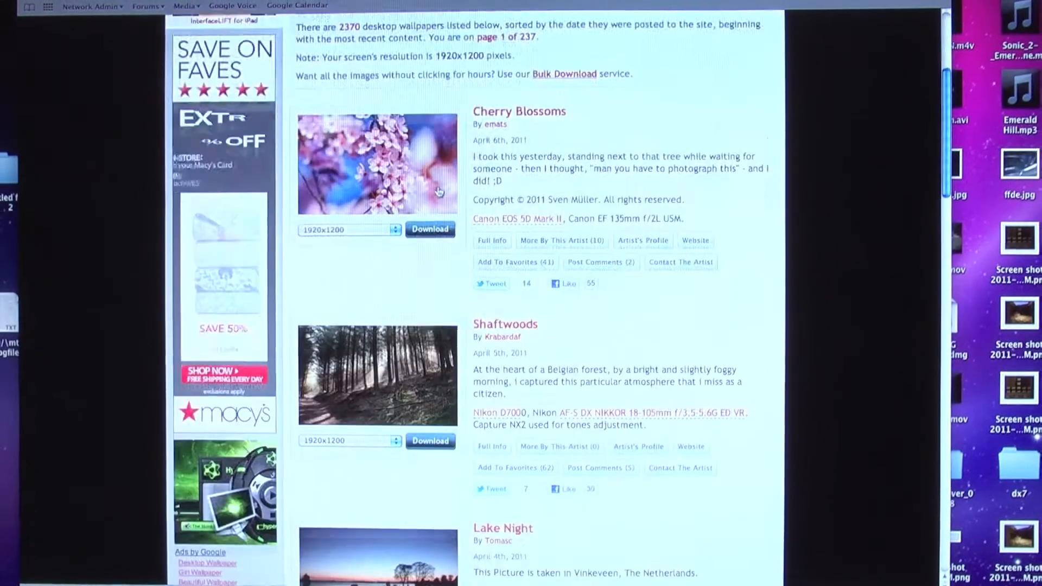
scroll("down", 3)
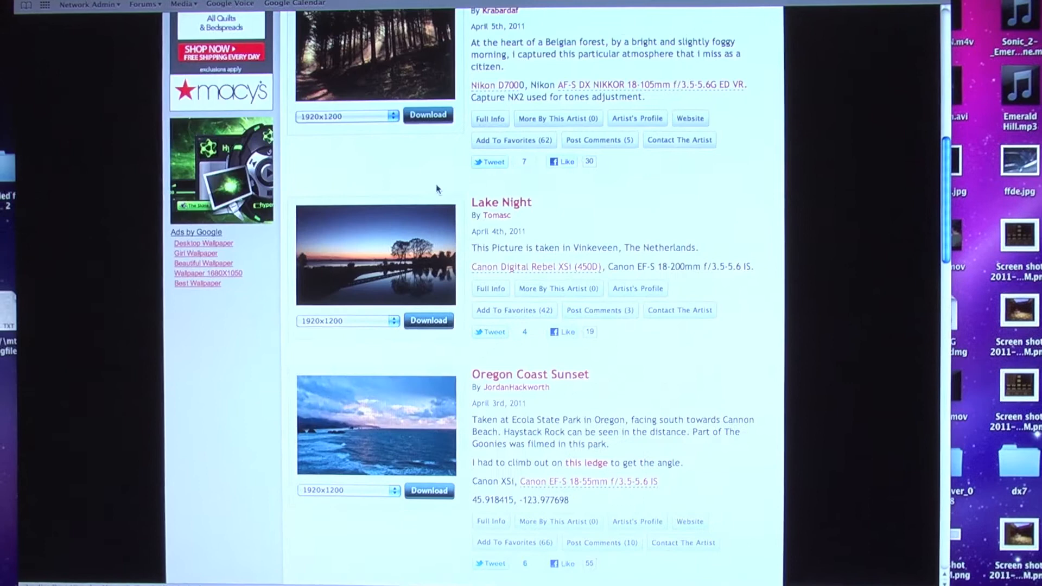
scroll("down", 3)
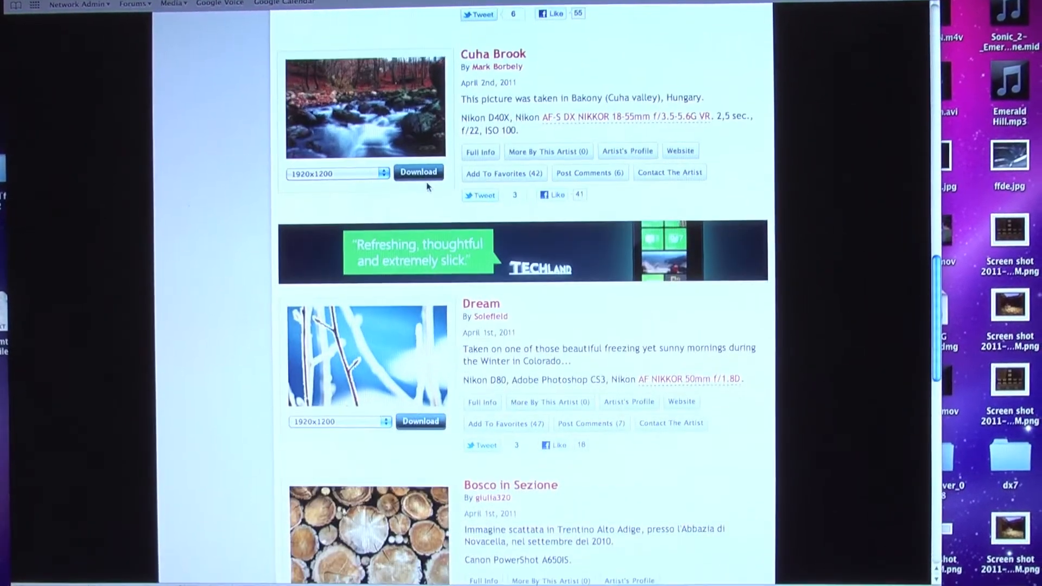
scroll("down", 3)
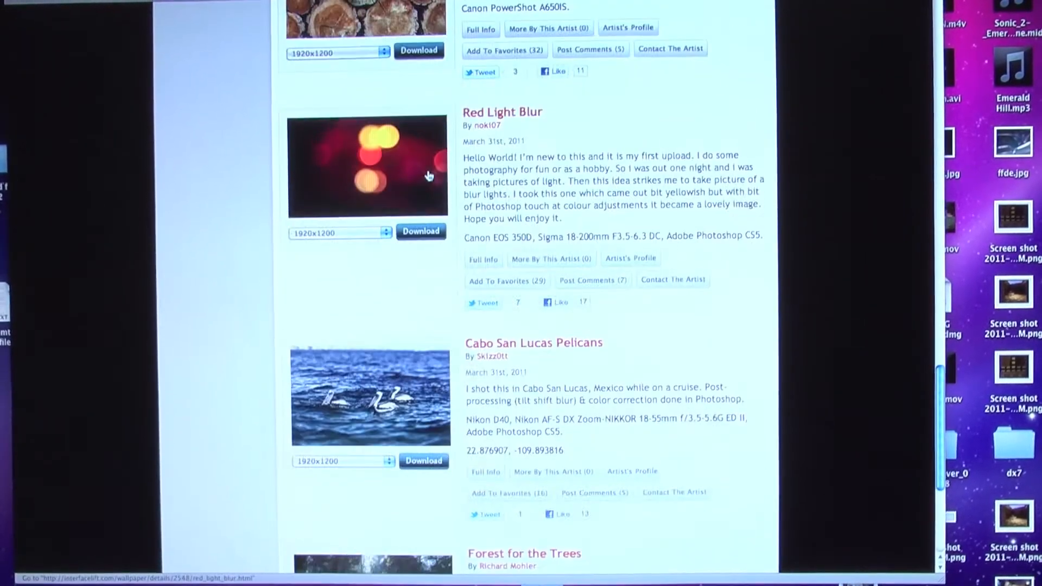
scroll("down", 3)
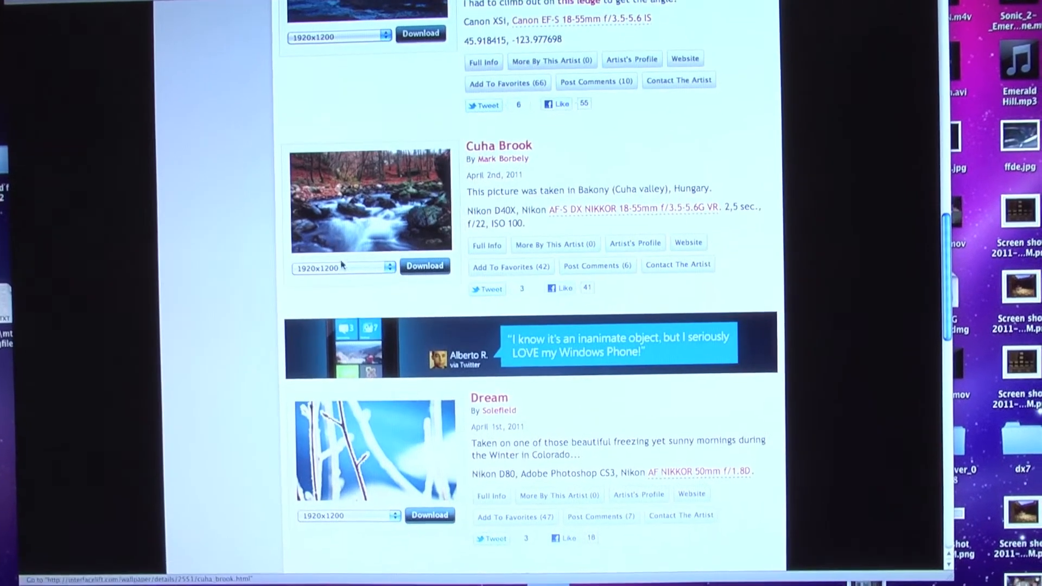
left_click(344, 267)
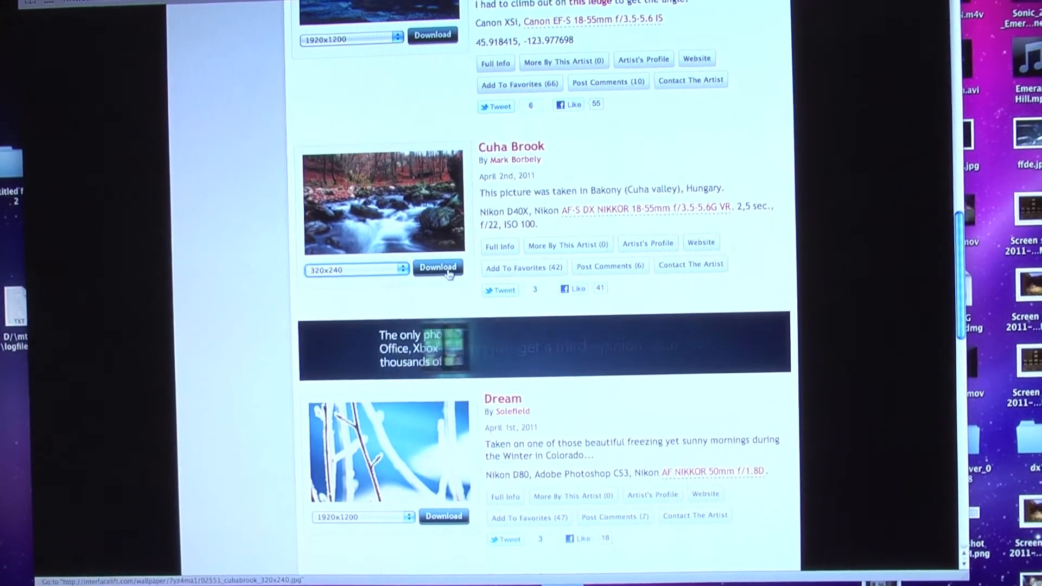
right_click(382, 199)
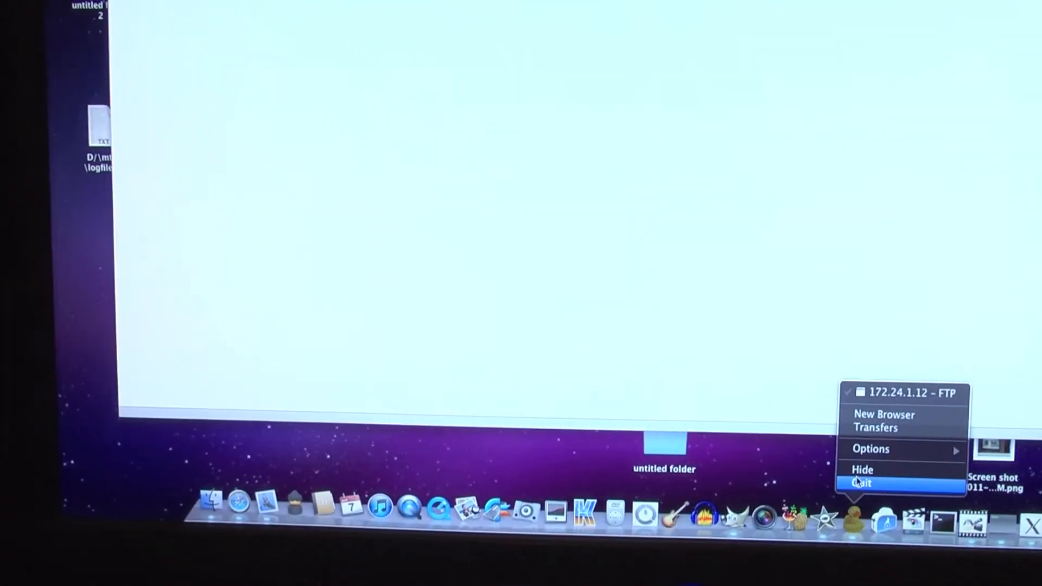
left_click(861, 483)
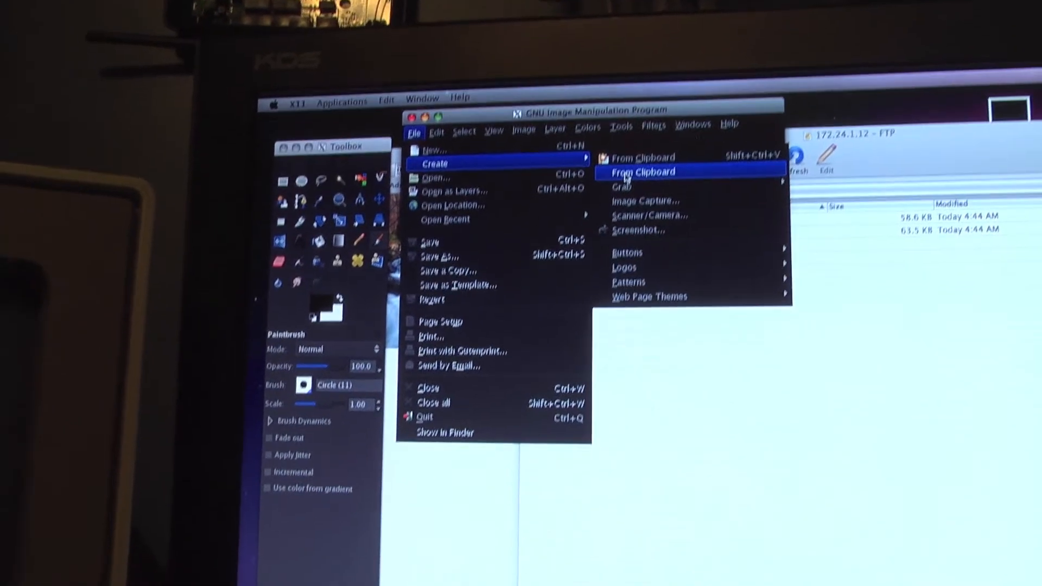
Create a new image from the clipboard and scale it to 320x200
left_click(642, 172)
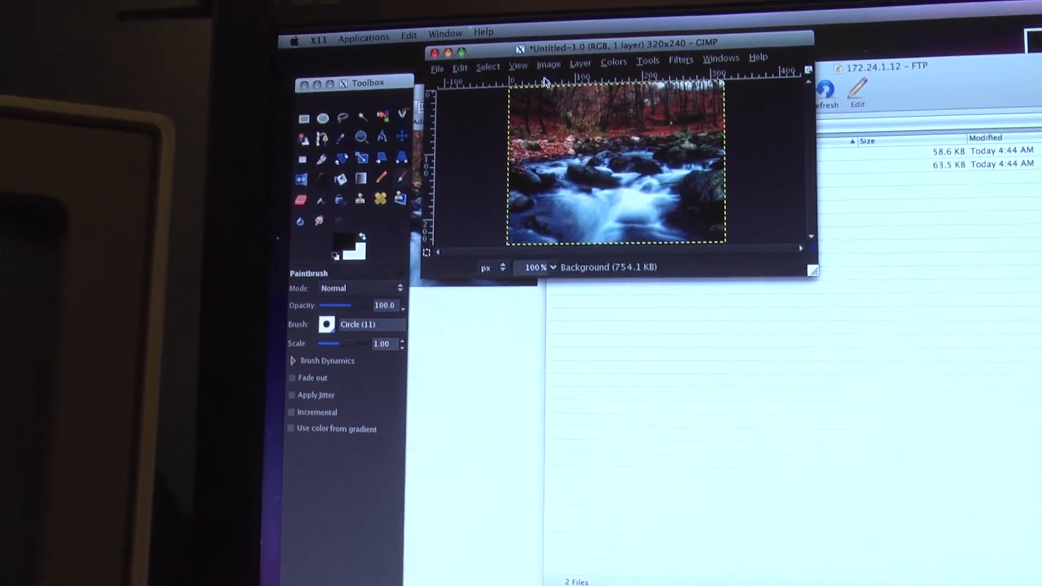
left_click(548, 64)
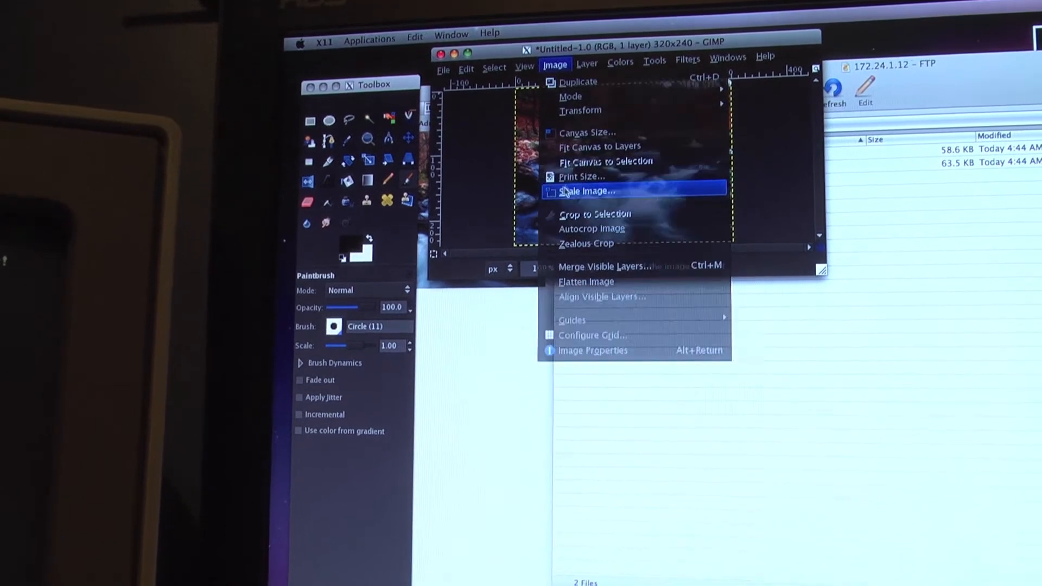
left_click(586, 192)
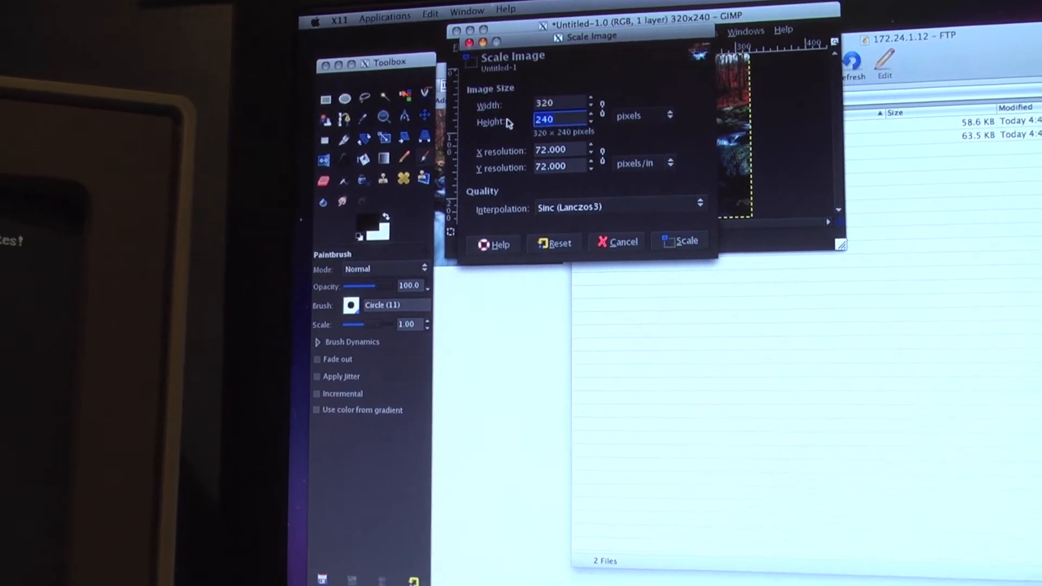
type("200")
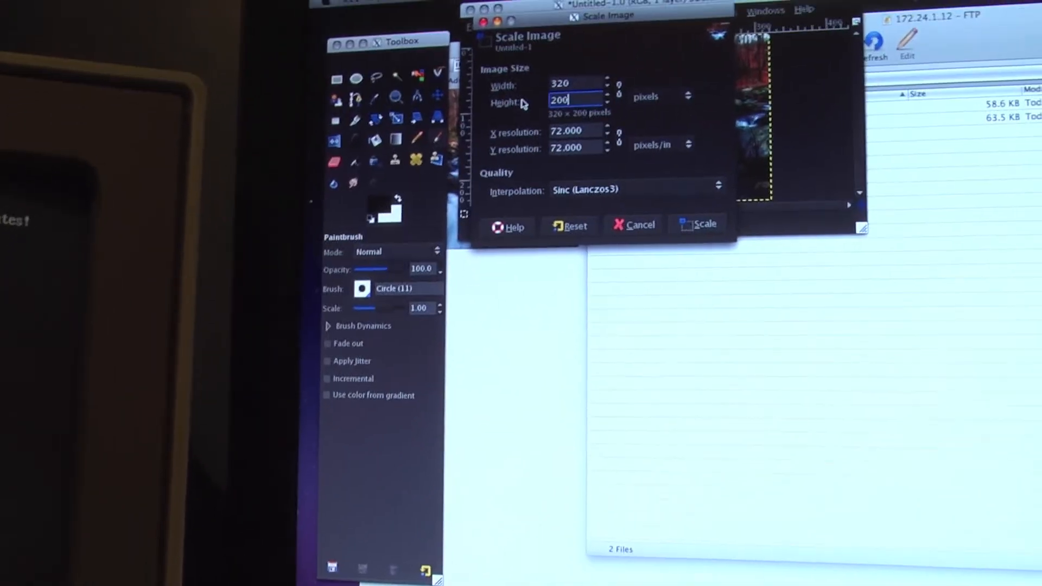
left_click(704, 225)
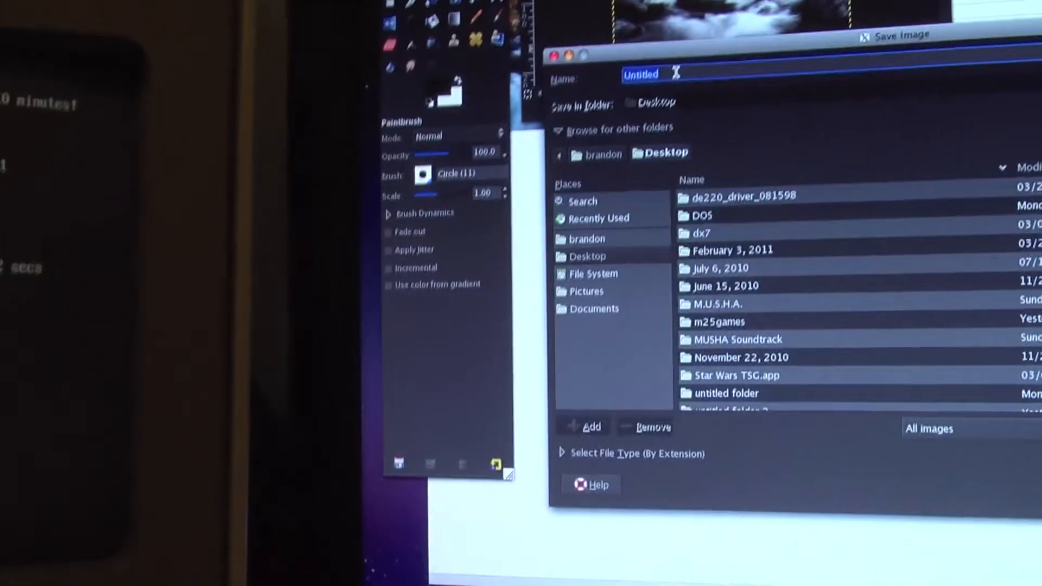
Save the image as water.gif and accept the GIF export options
type("w")
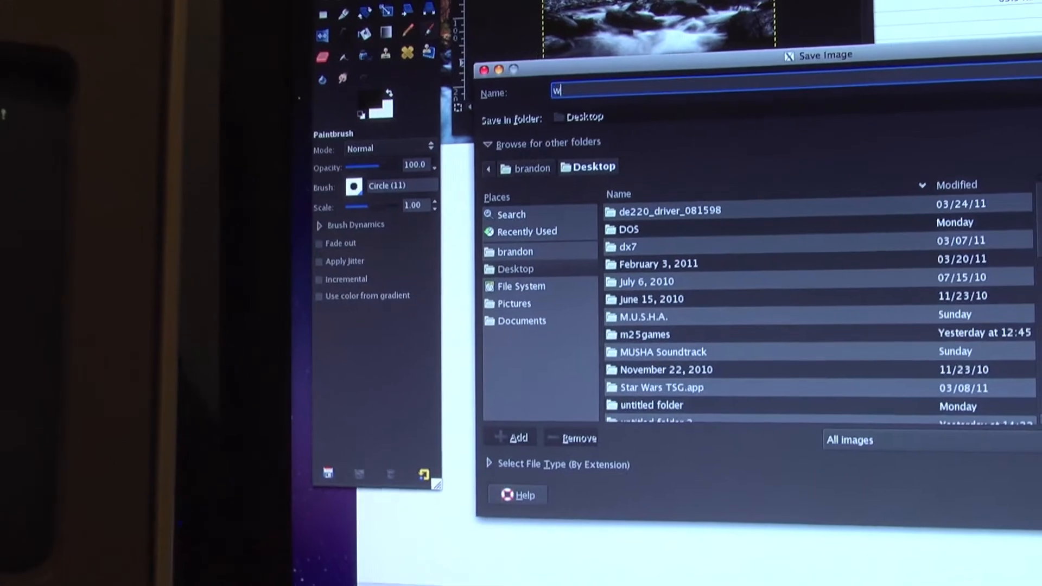
type("ater.gif")
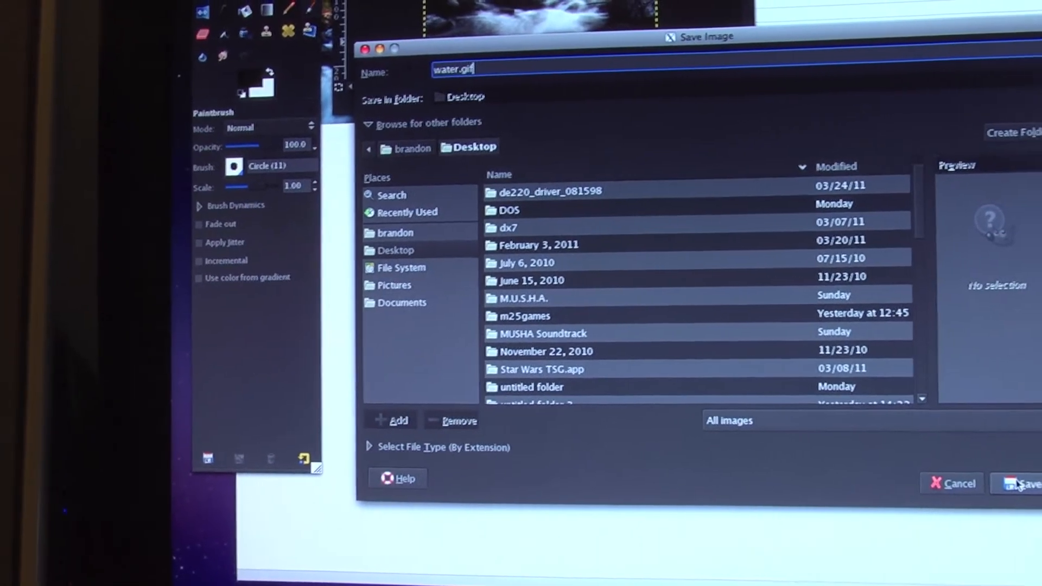
left_click(1023, 483)
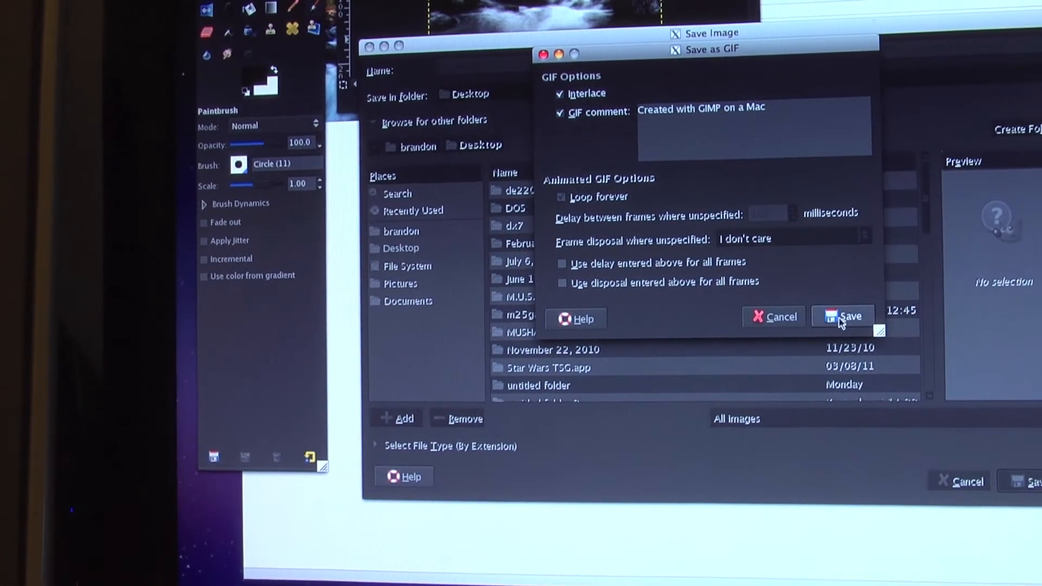
left_click(843, 316)
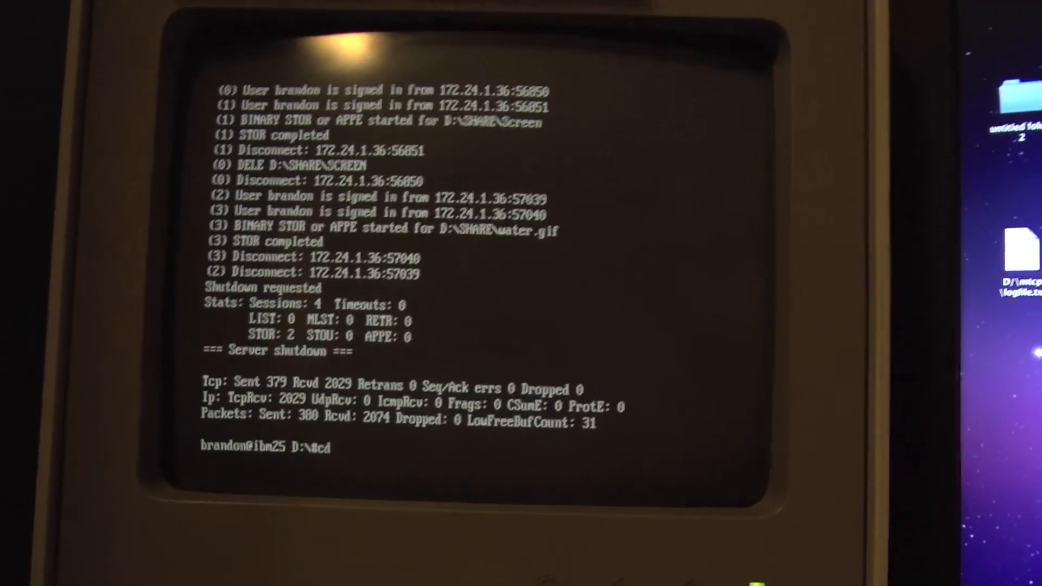
Change into the SHARE folder at the DOS prompt
type("share")
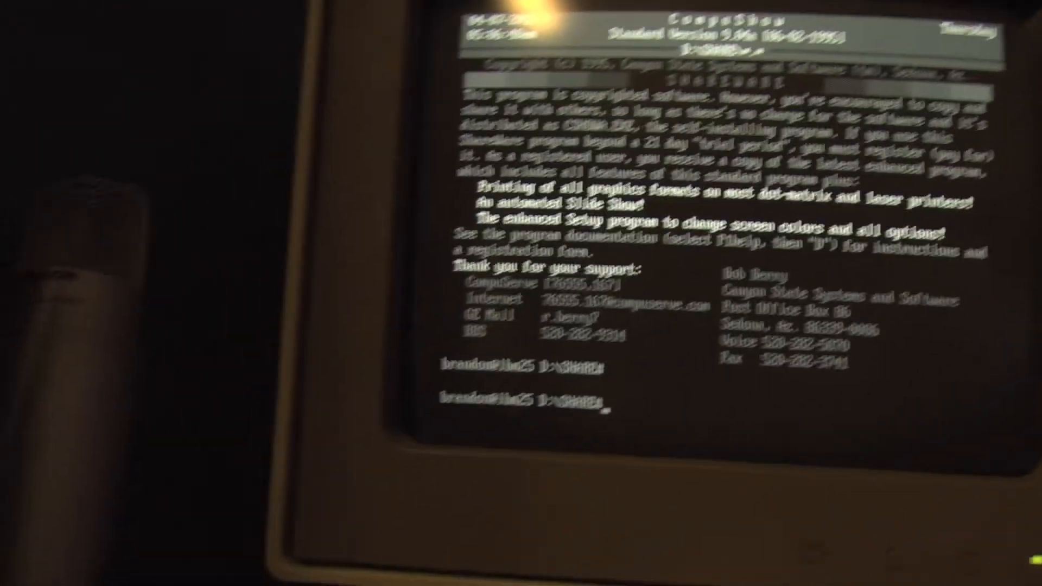
Run ftpsrv from the D:\SHARE prompt
type("ftp")
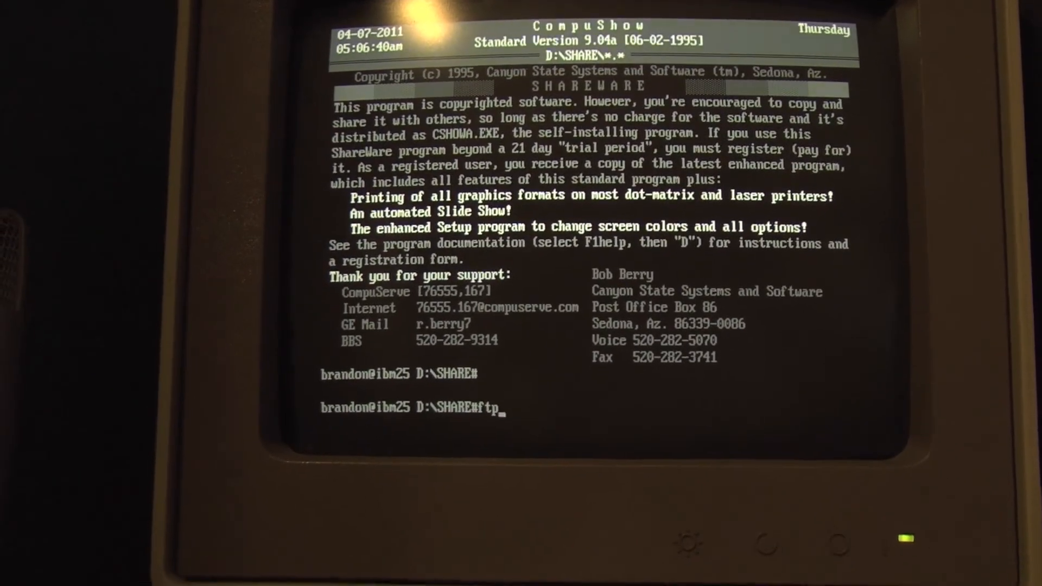
type("srv")
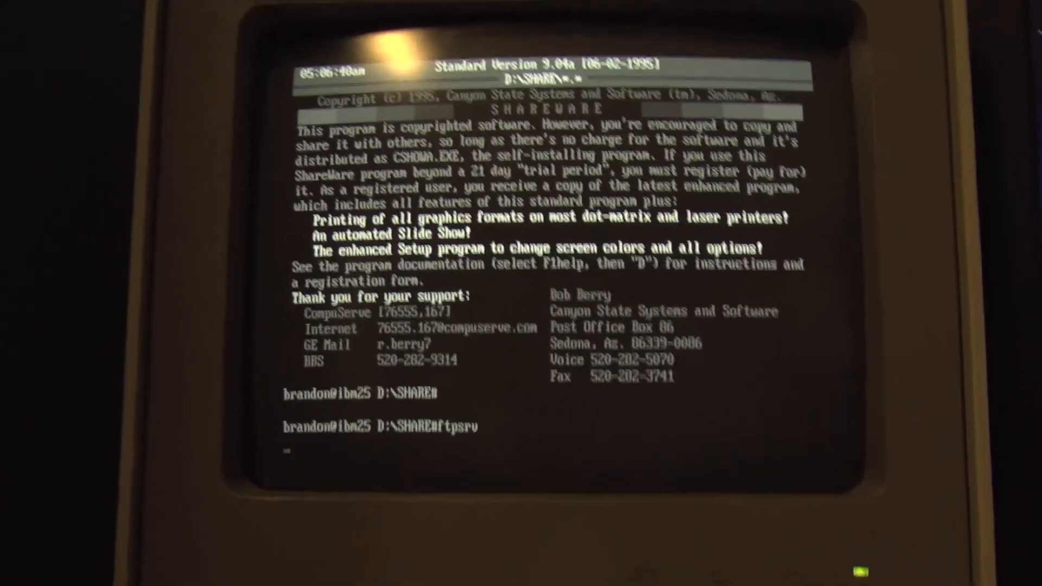